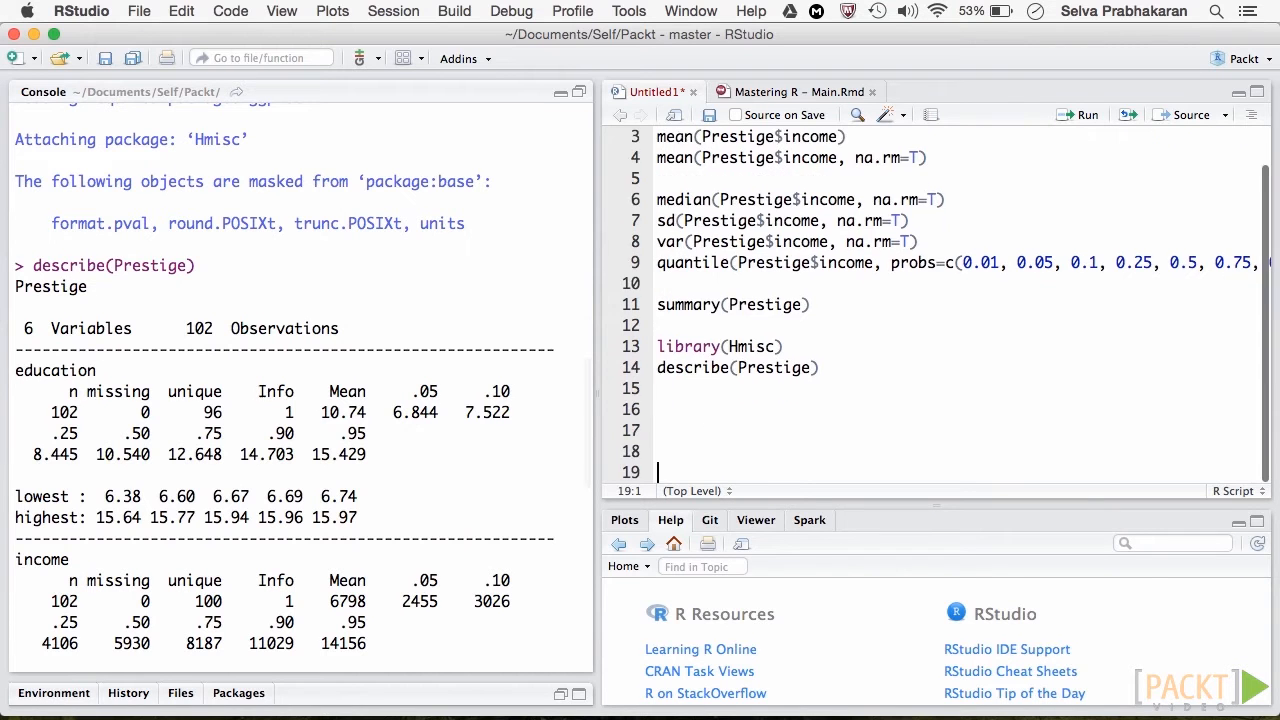
# Add pastecs::stat.desc(Prestige) to the script and select the mice and cv.glm function names.
pyautogui.write('pastecs::stat.desc(Prestige)')
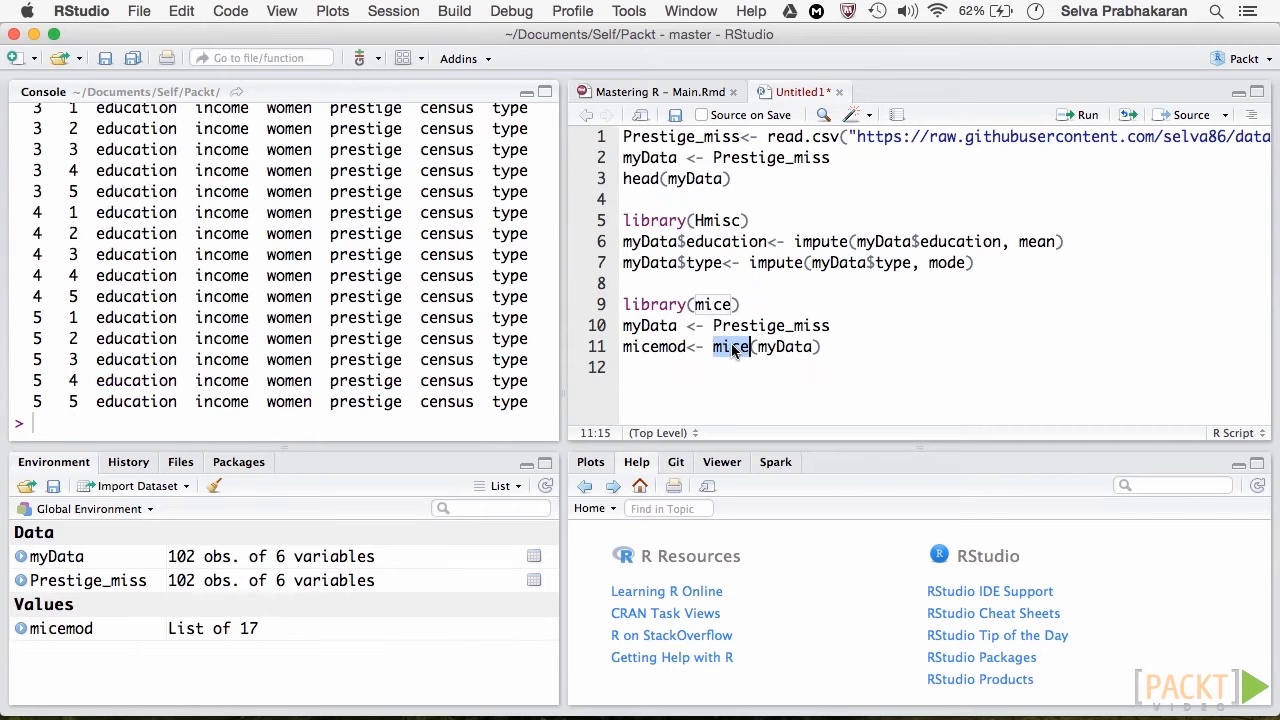
pyautogui.doubleClick(653, 347)
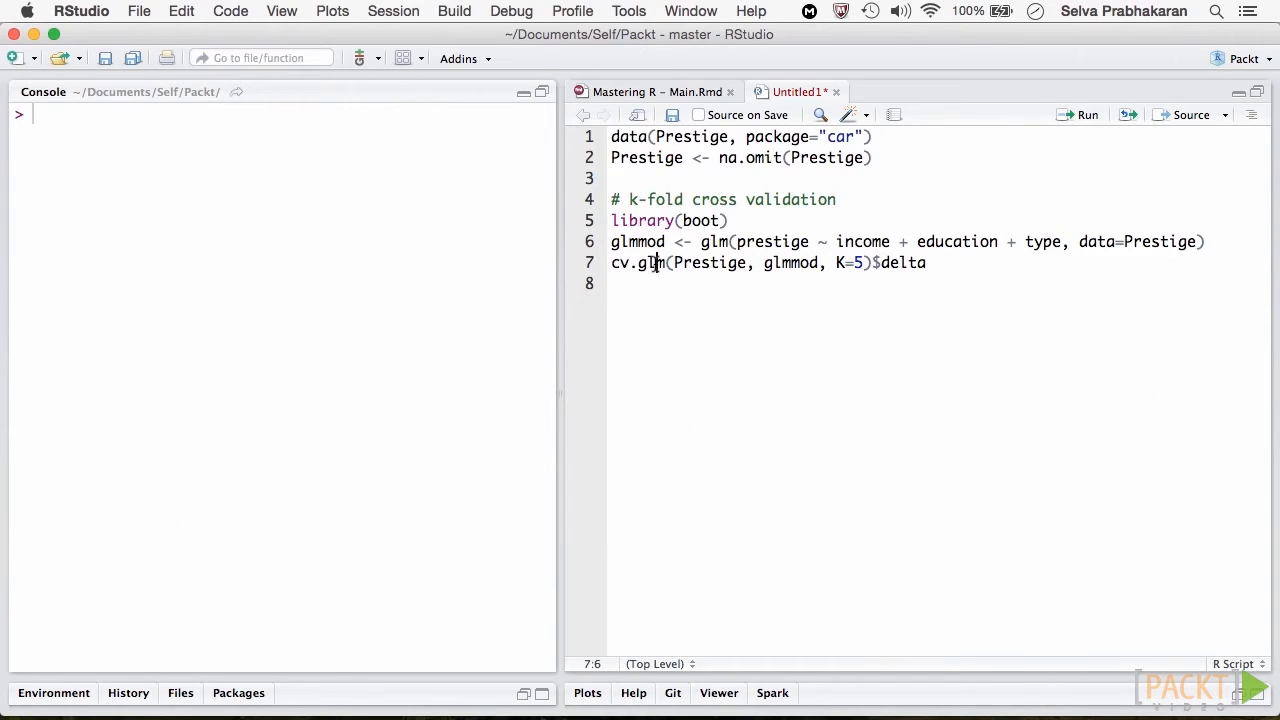
pyautogui.doubleClick(703, 220)
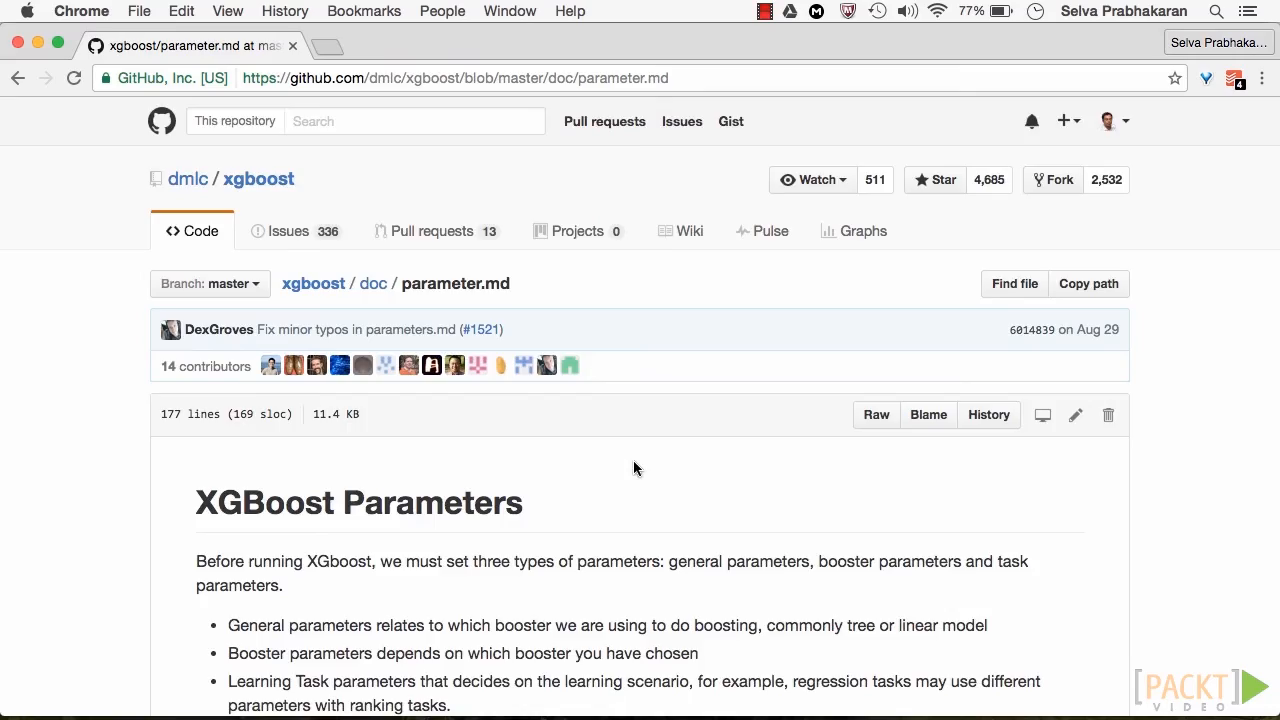
# Scroll the xgboost parameter.md page down to 'Parameters for Tree Booster'.
pyautogui.scroll(-3)
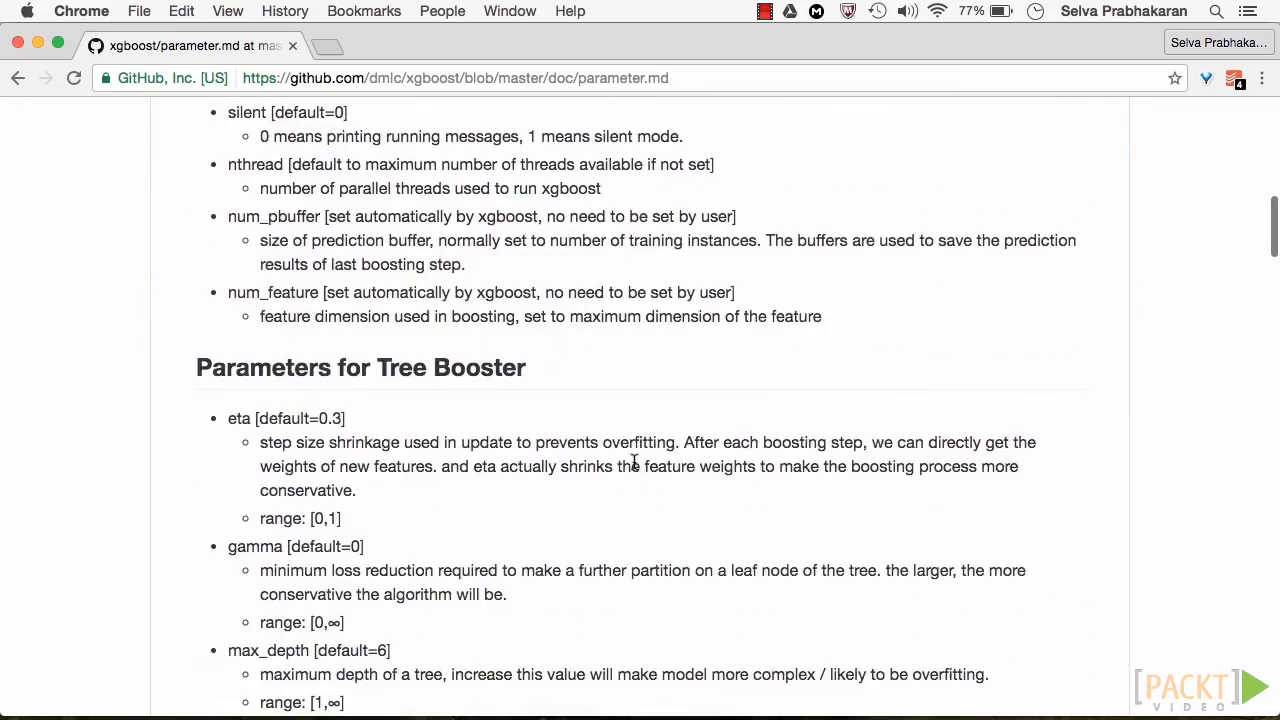
pyautogui.scroll(-3)
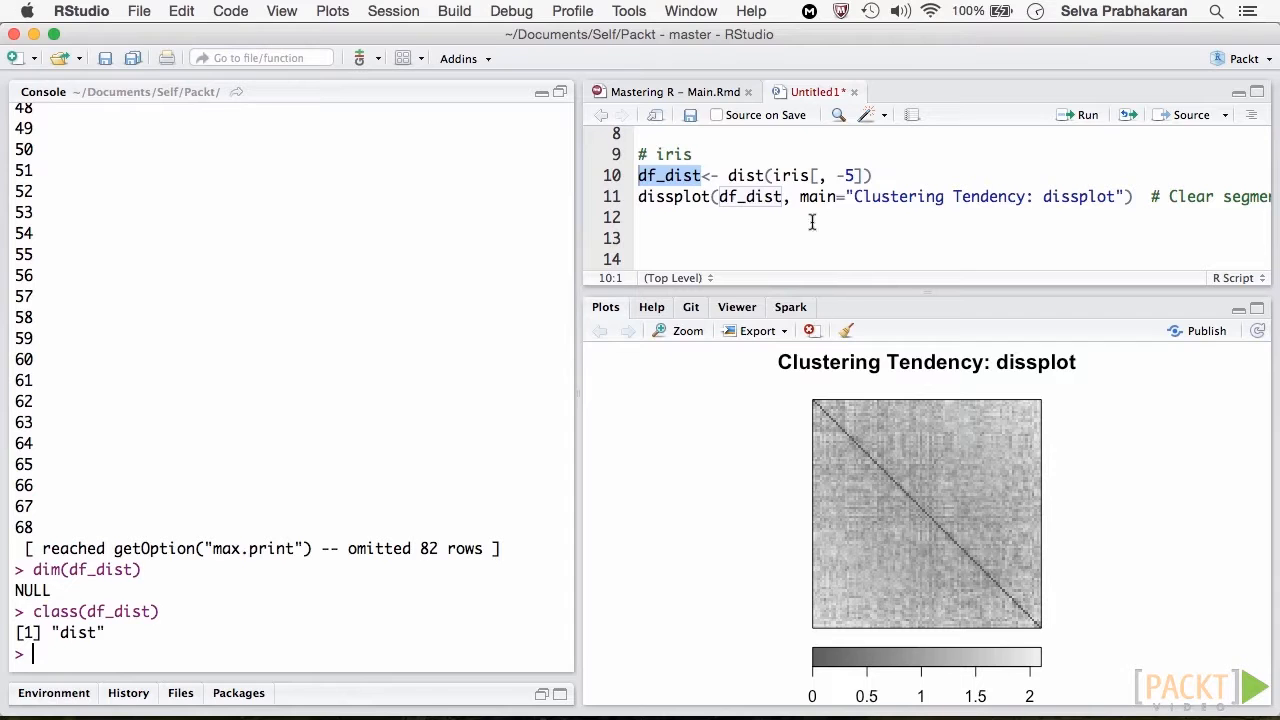
# Place the cursor in the iris script just below the dissplot(df_dist) line.
pyautogui.click(1078, 114)
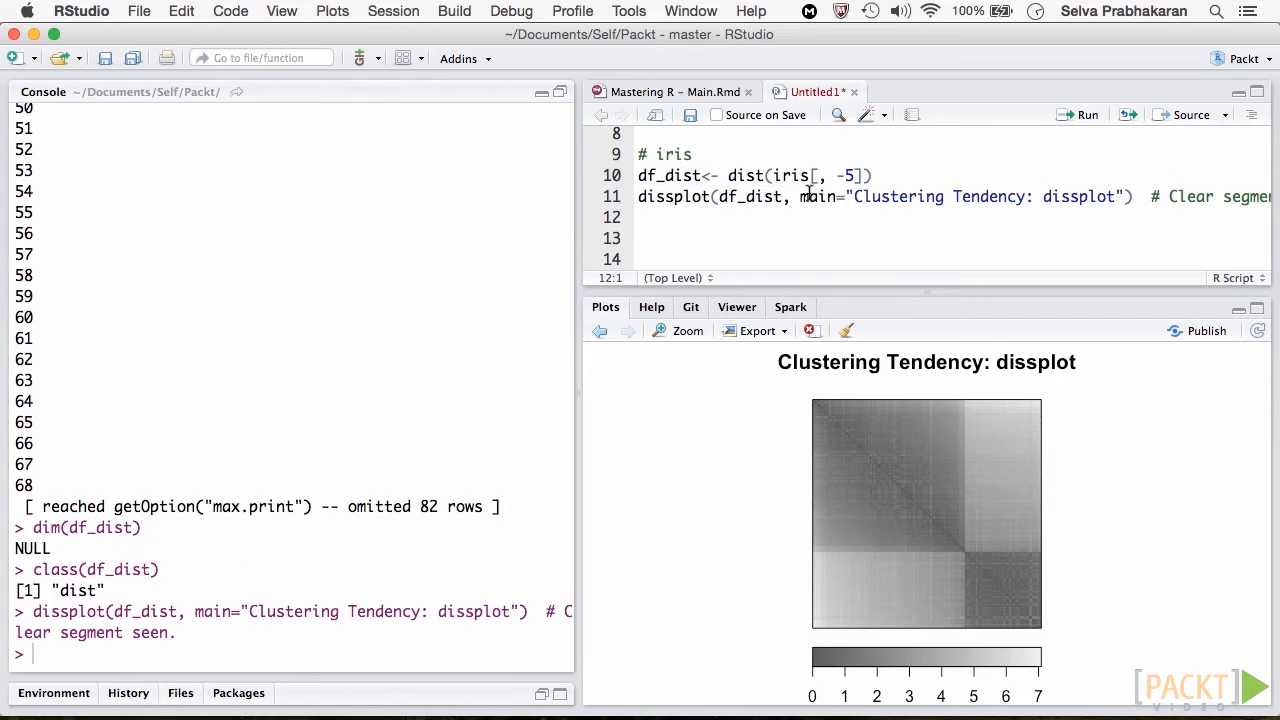
pyautogui.moveTo(879, 602)
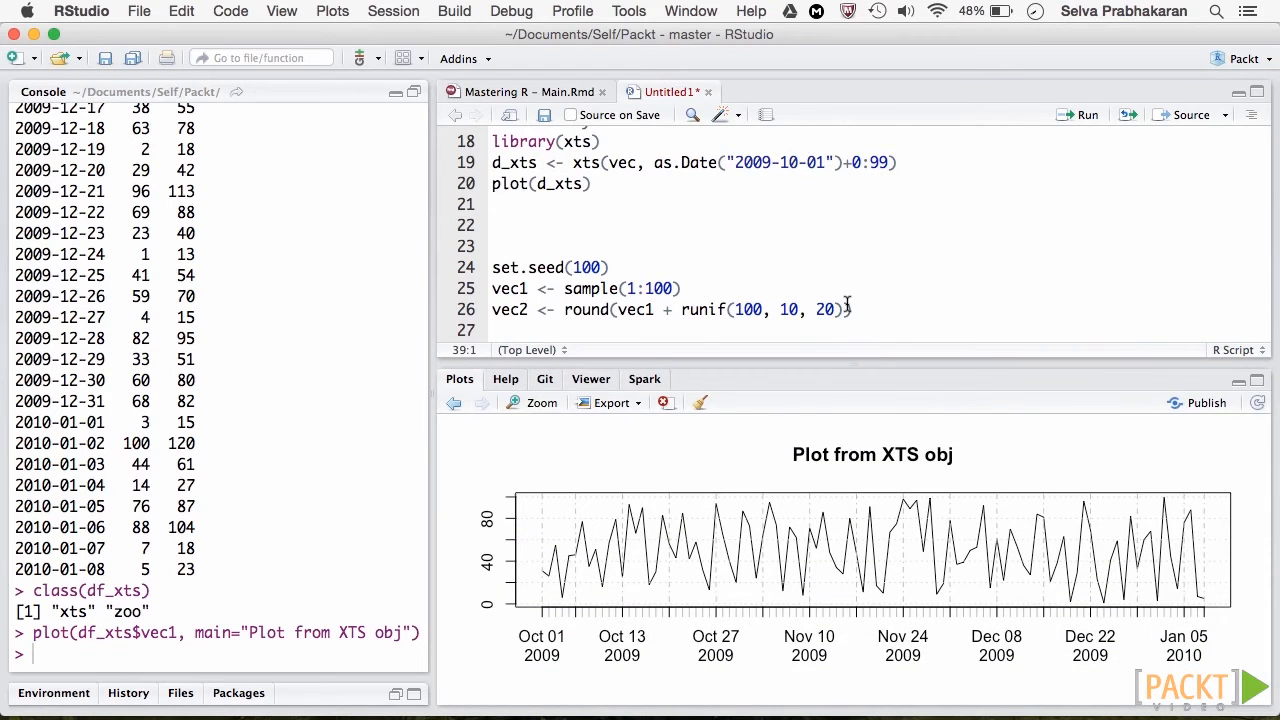
# Step through the ndiffs/diff block to the line after plot(differenced).
pyautogui.click(539, 402)
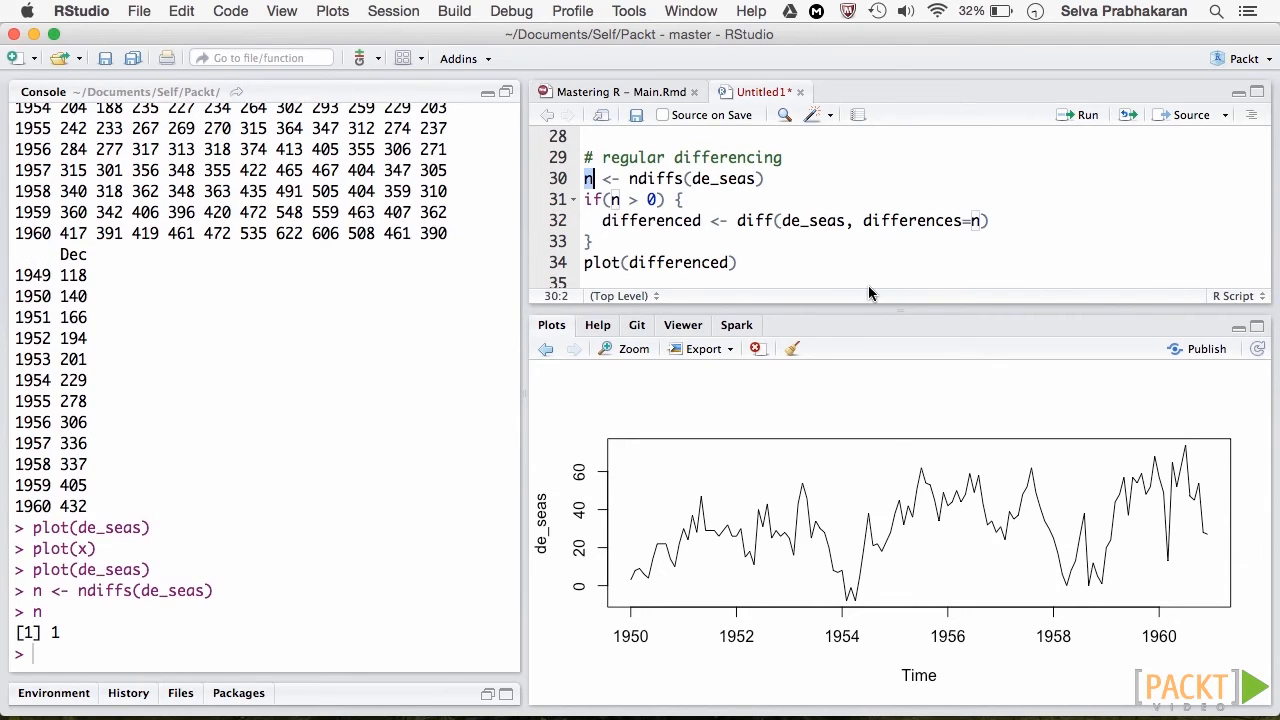
pyautogui.click(1086, 114)
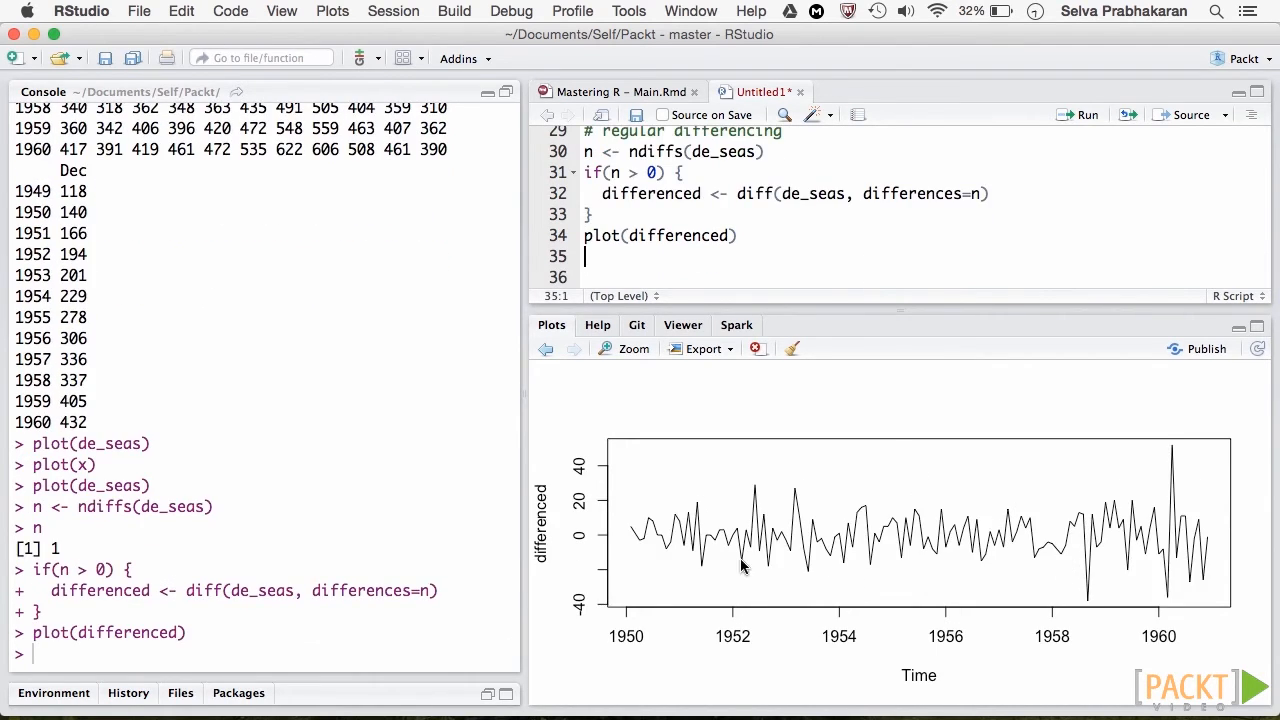
pyautogui.moveTo(547, 359)
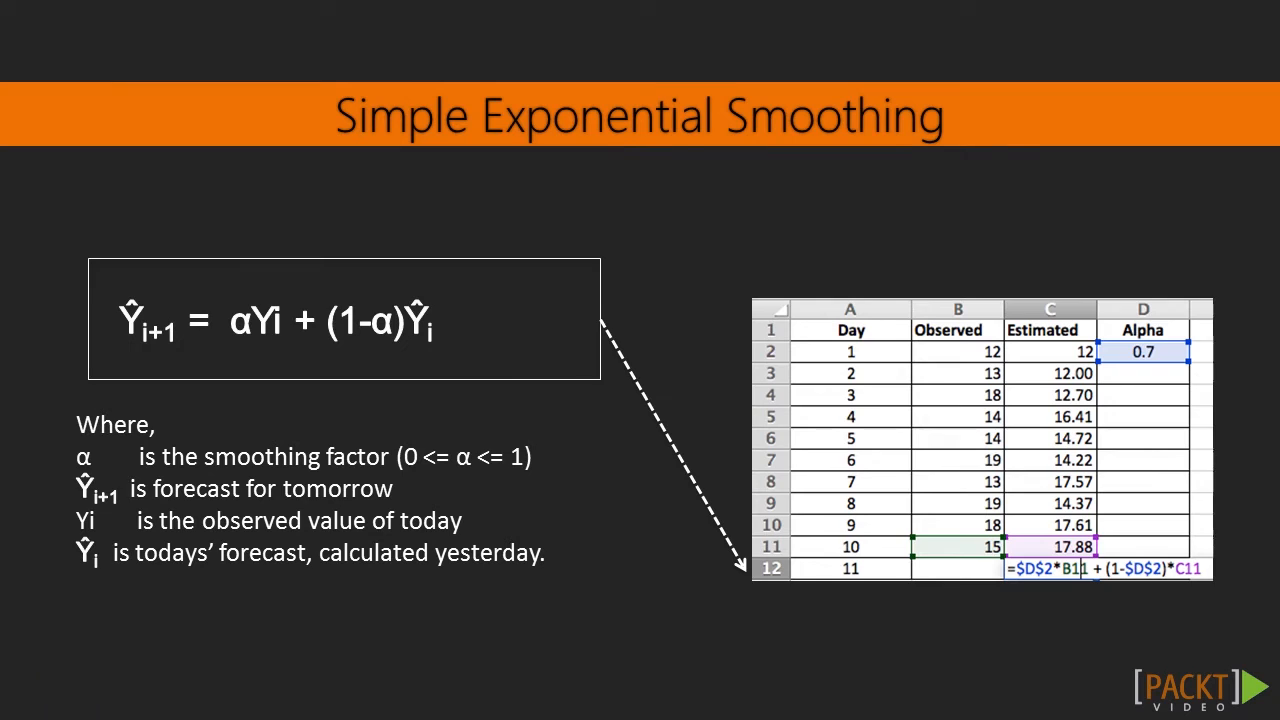
pyautogui.press('Right')
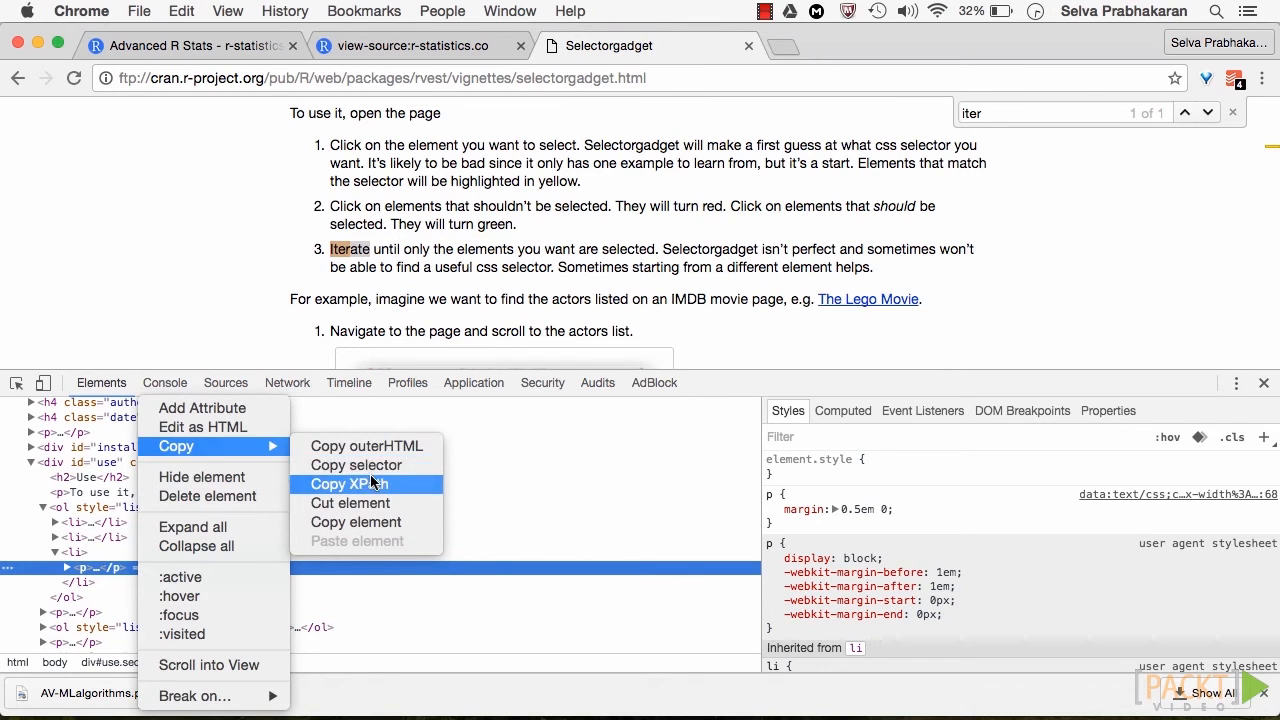
# Copy the XPath of the vignette's paragraph <p> node.
pyautogui.click(348, 483)
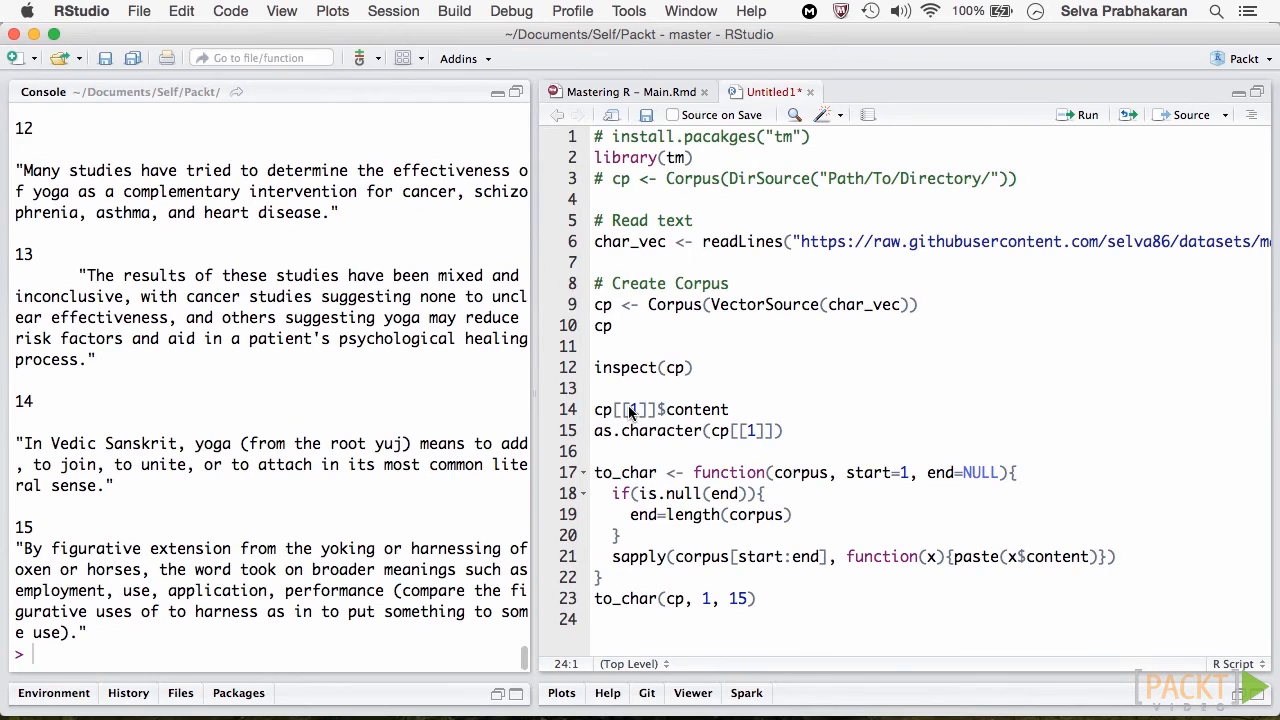
# Add a '# Run LDA' comment below the topicmodels sampling parameters.
pyautogui.scroll(-3)
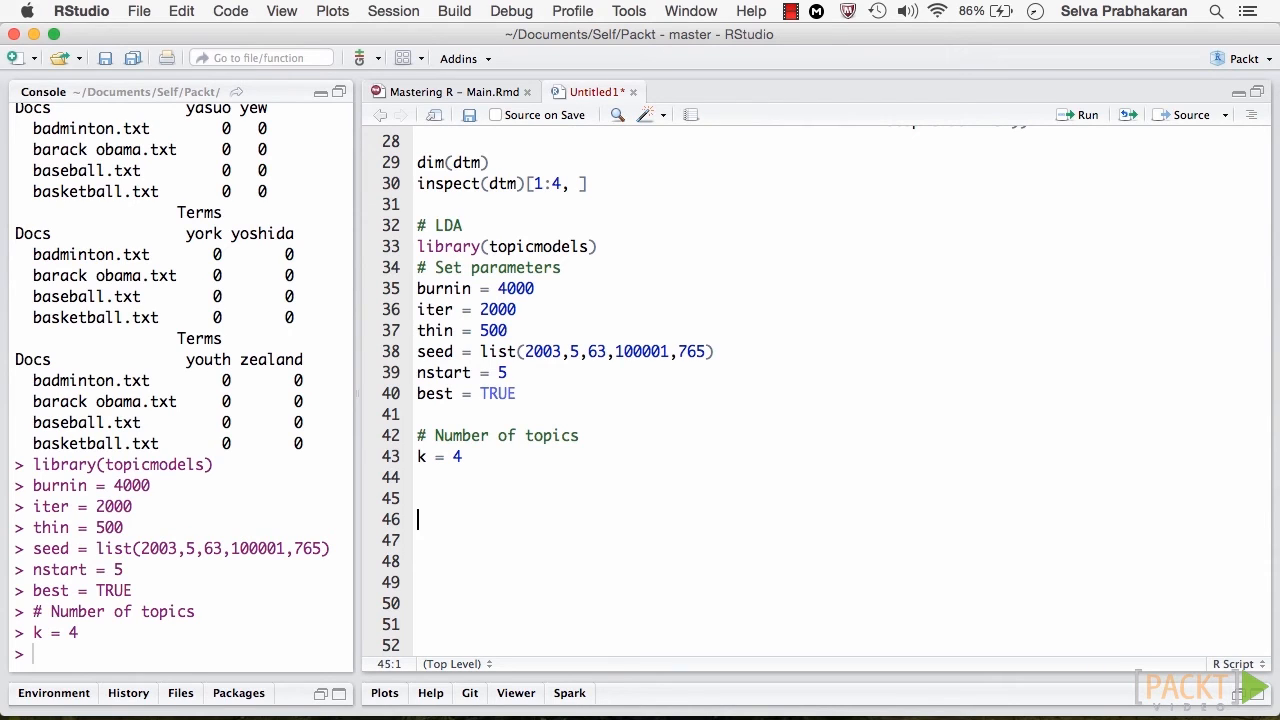
pyautogui.write('# Run LDA')
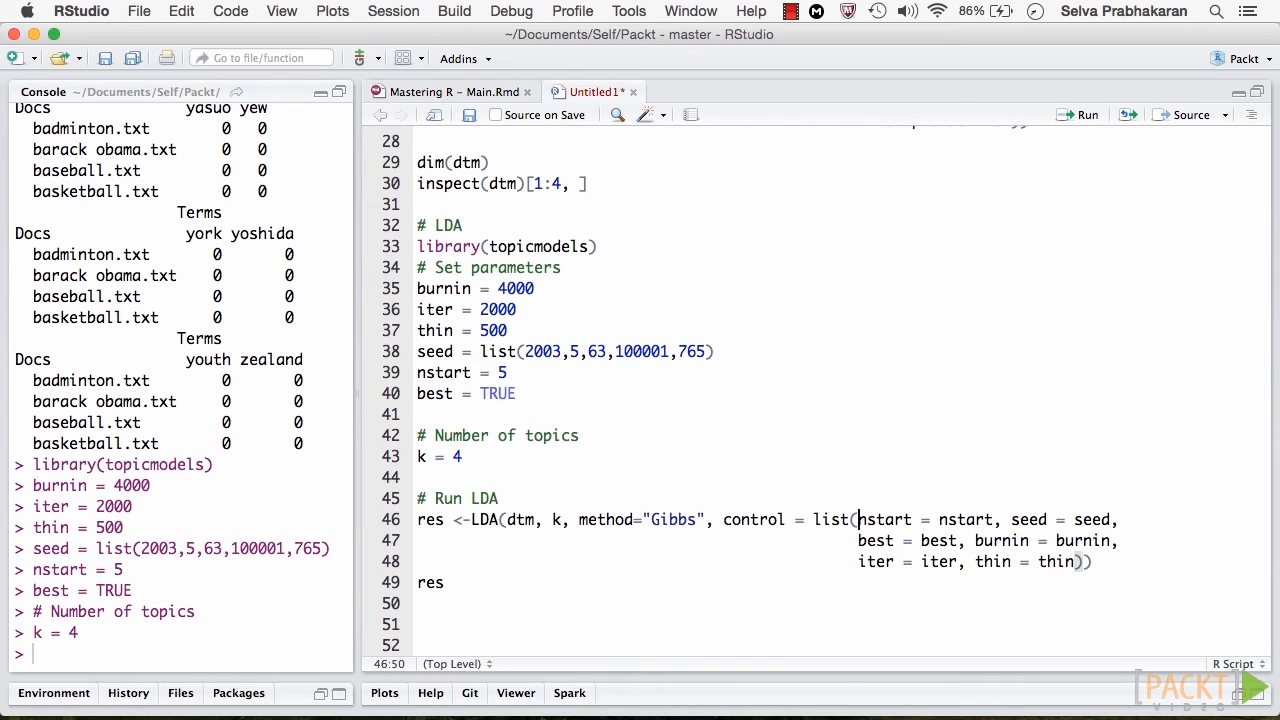
pyautogui.click(1080, 114)
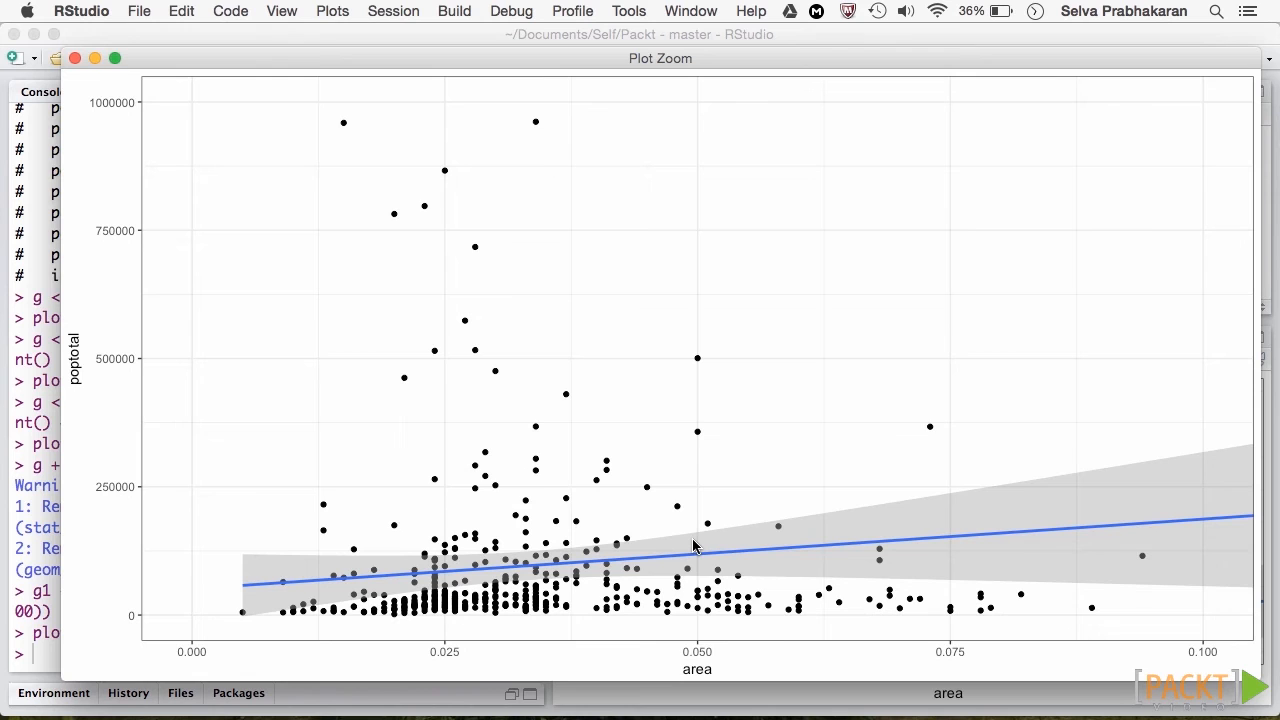
# Enlarge the hwy-versus-displ plot faceted by class in Plot Zoom, then close it.
pyautogui.click(96, 57)
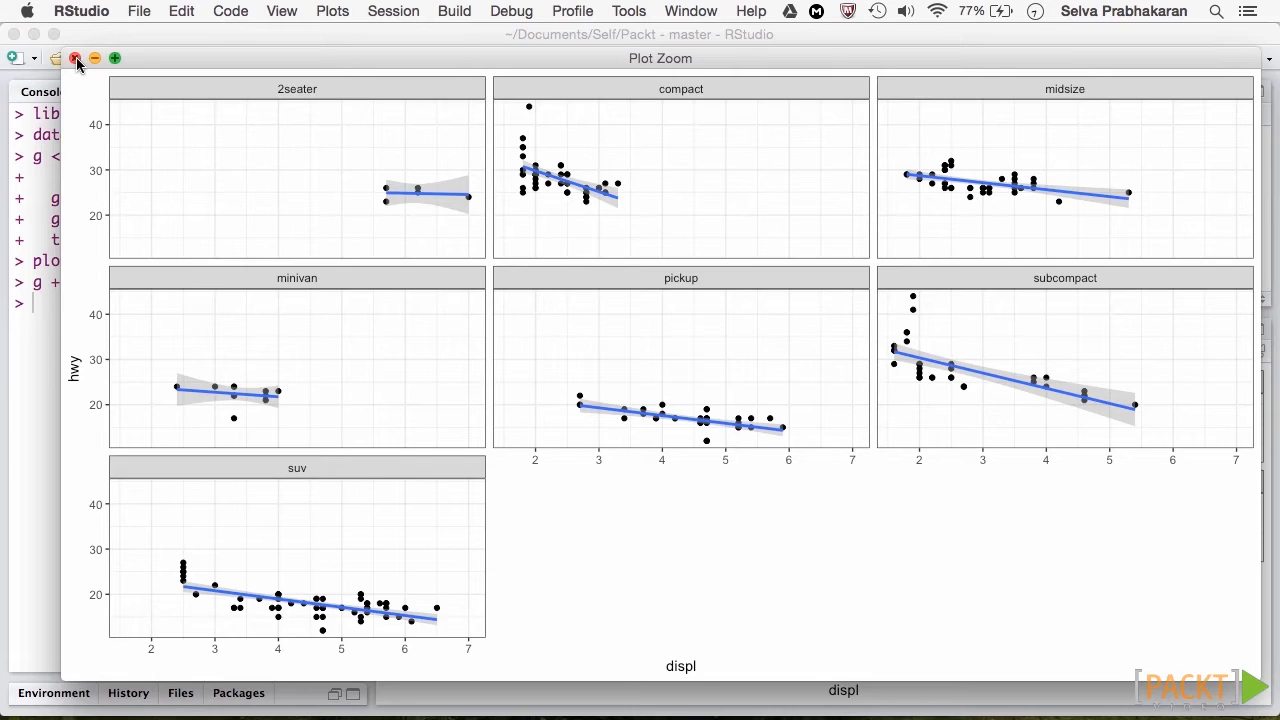
pyautogui.click(76, 57)
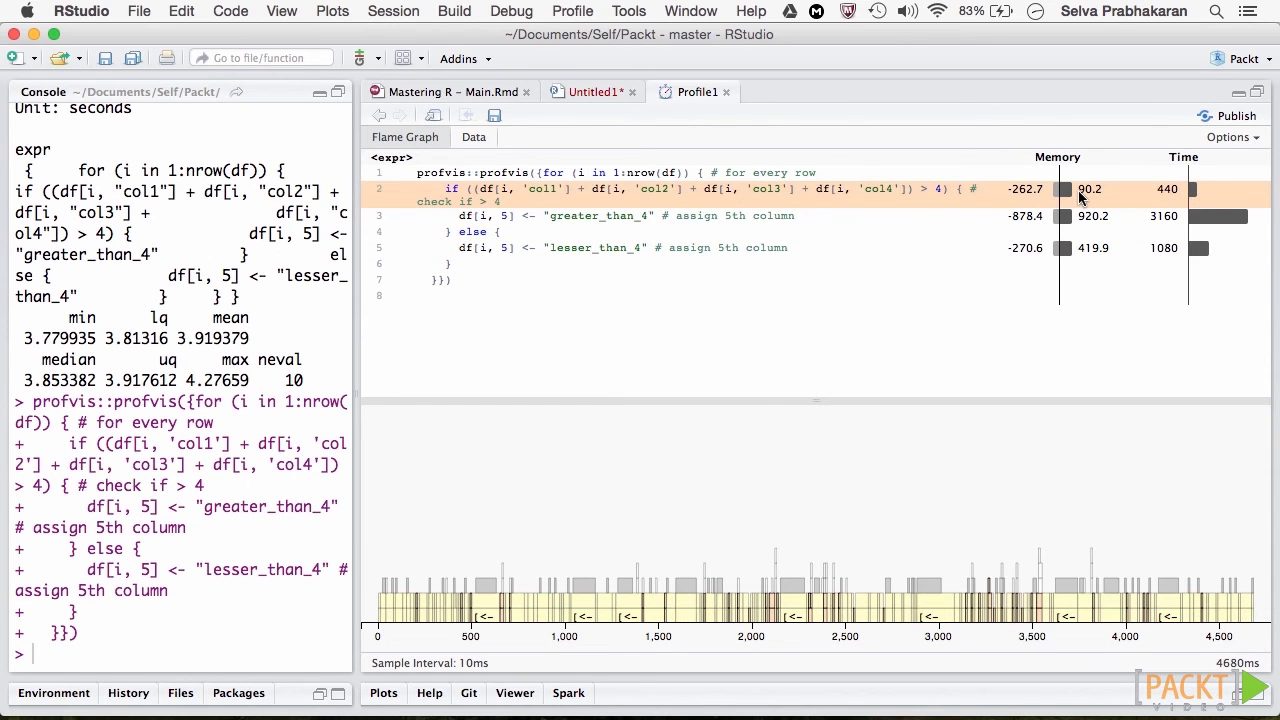
pyautogui.moveTo(1091, 249)
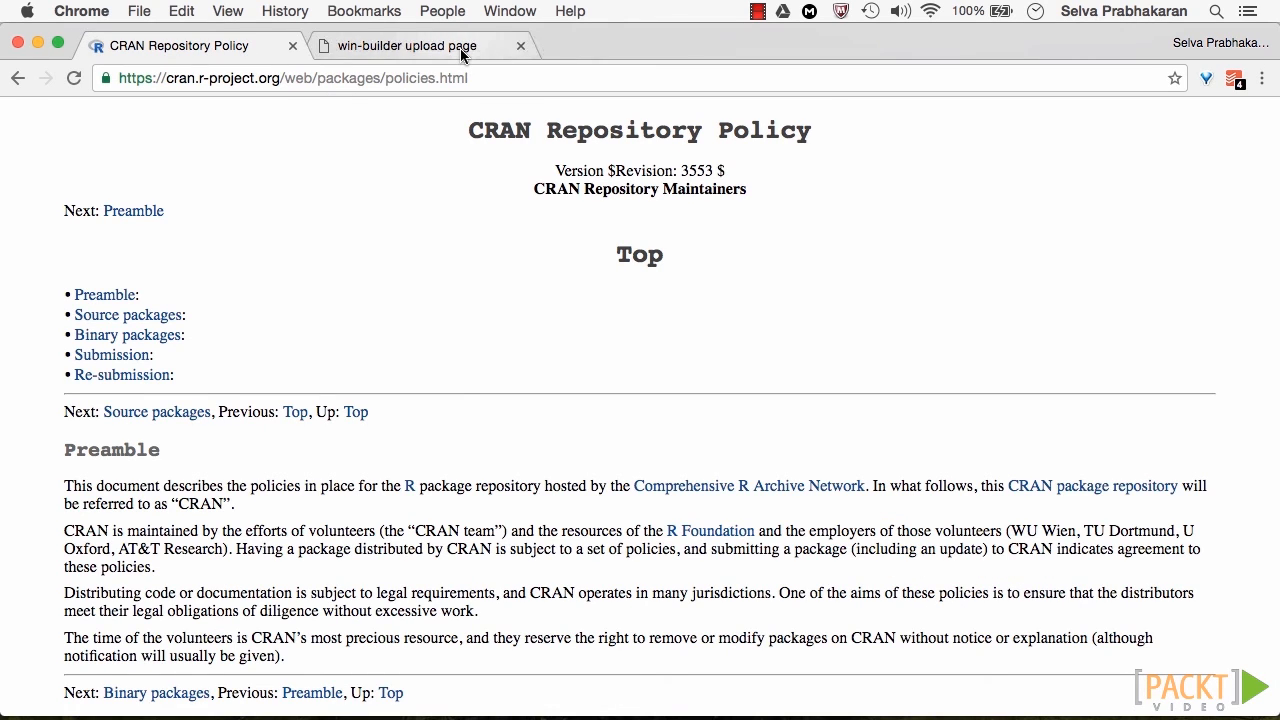
# Switch from the CRAN Repository Policy to the win-builder upload page.
pyautogui.click(407, 46)
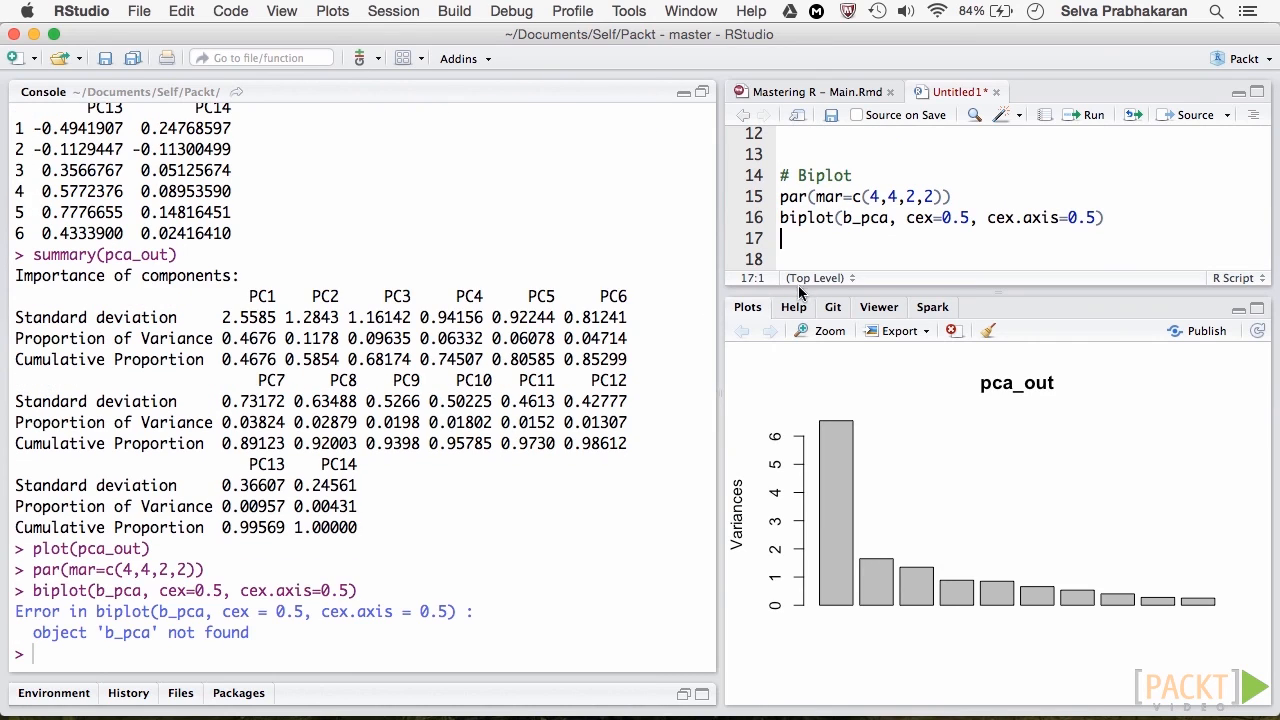
pyautogui.moveTo(870, 218)
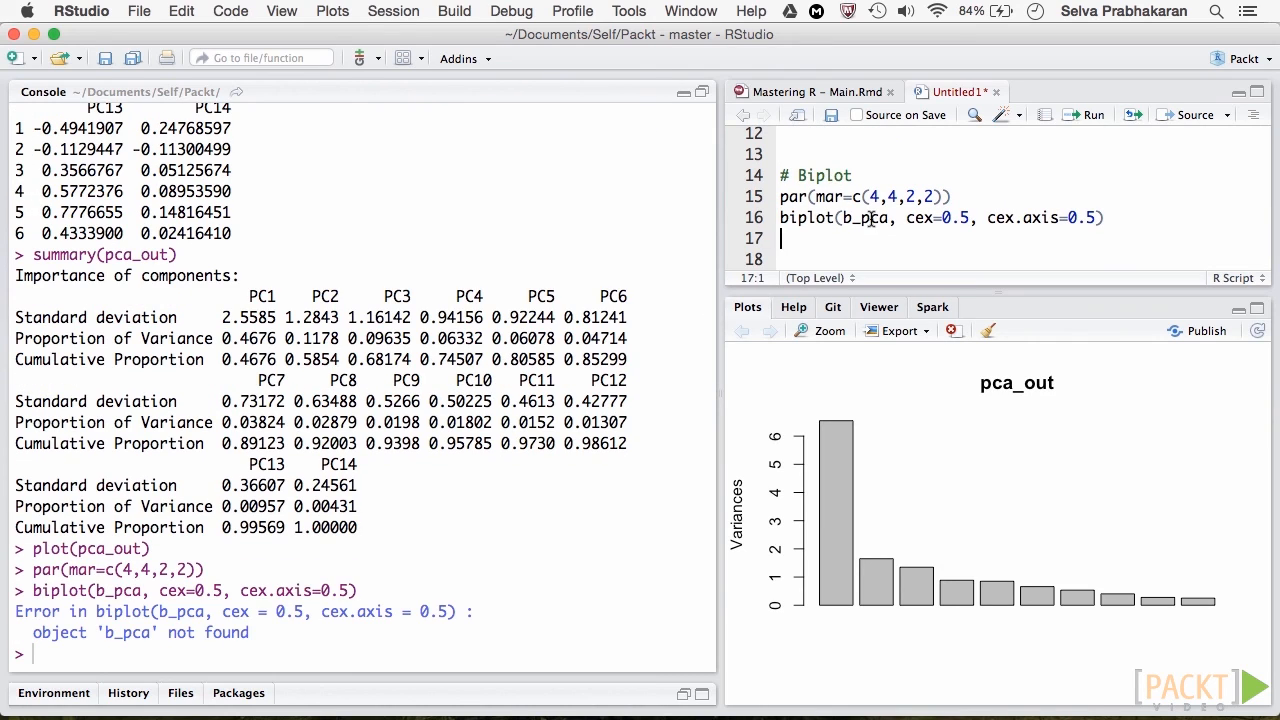
# Replace b_pca with pca_out in the biplot call and widen the Plots pane.
pyautogui.click(860, 218)
pyautogui.write('_out')
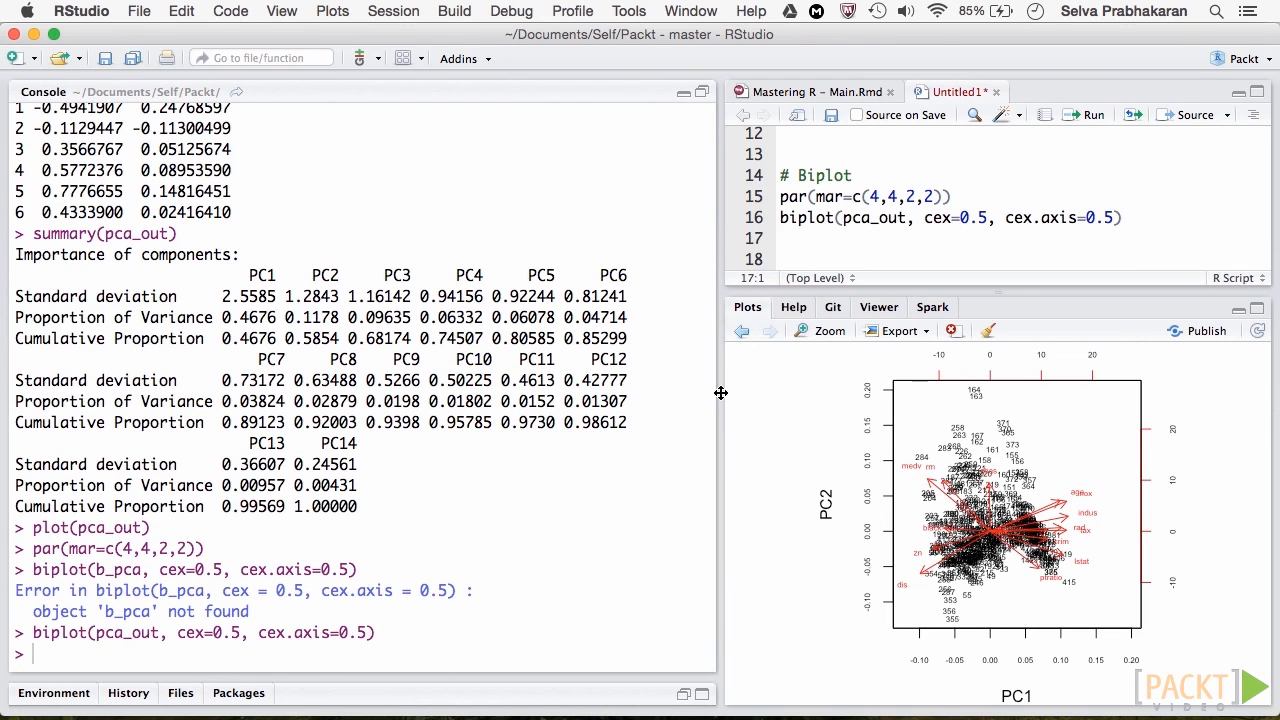
pyautogui.moveTo(721, 393); pyautogui.dragTo(585, 393)
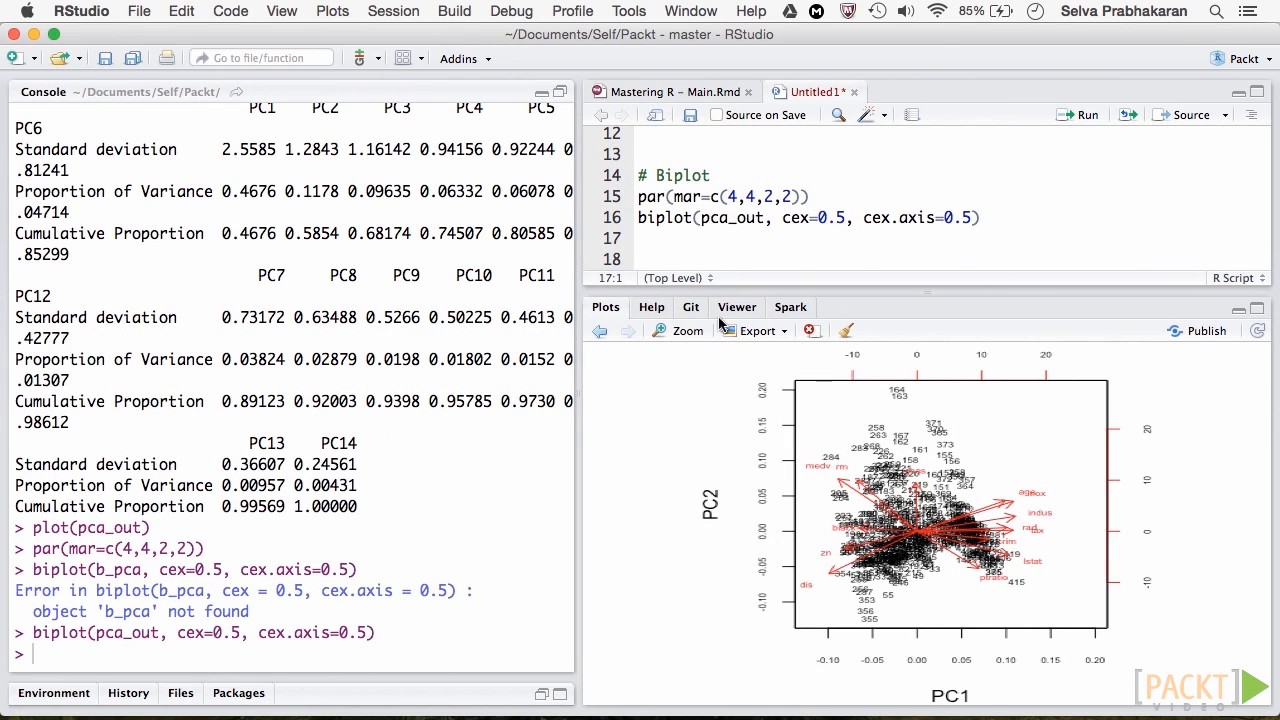
# Open the Boston housing PCA biplot in the Plot Zoom window.
pyautogui.click(677, 330)
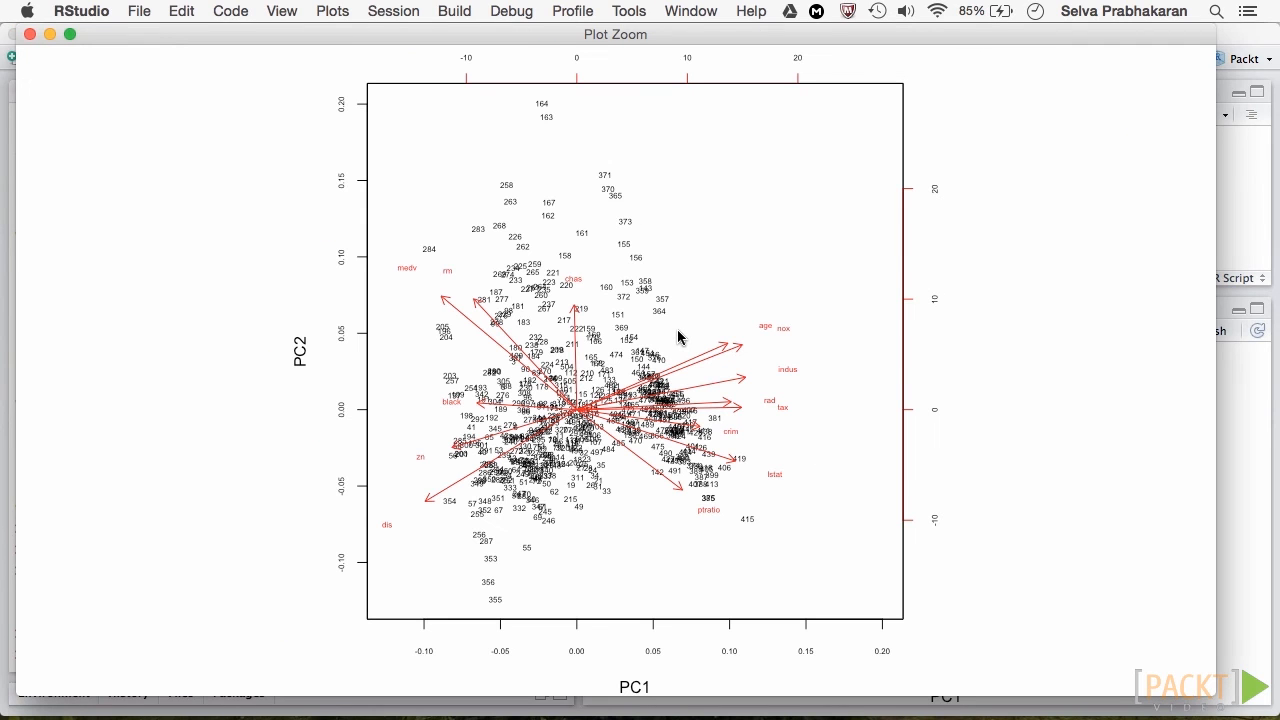
pyautogui.moveTo(684, 240)
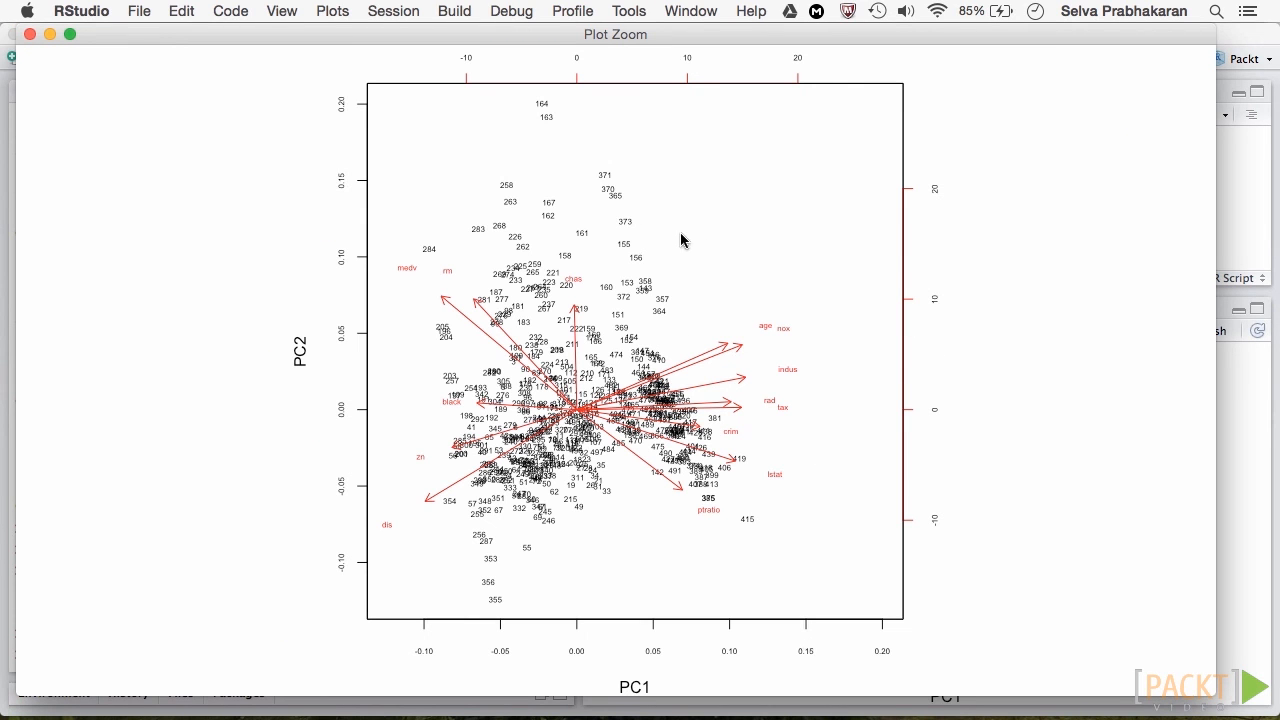
pyautogui.moveTo(641, 229)
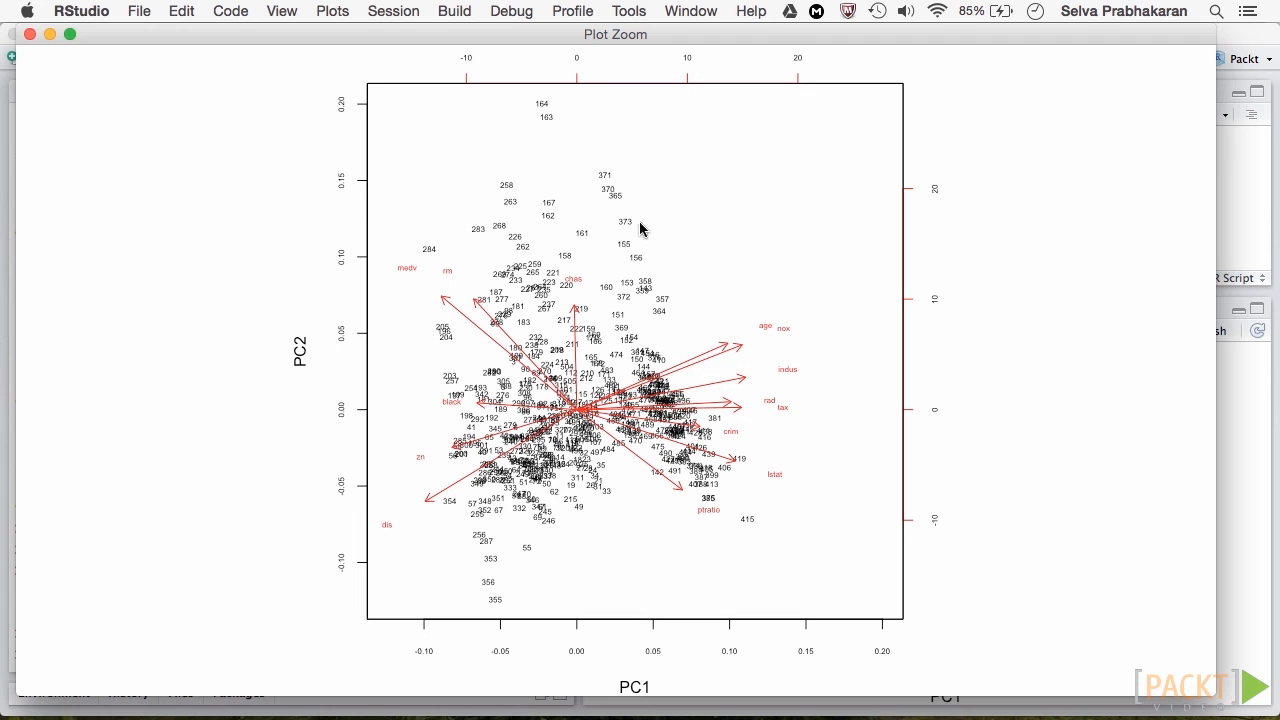
pyautogui.moveTo(559, 200)
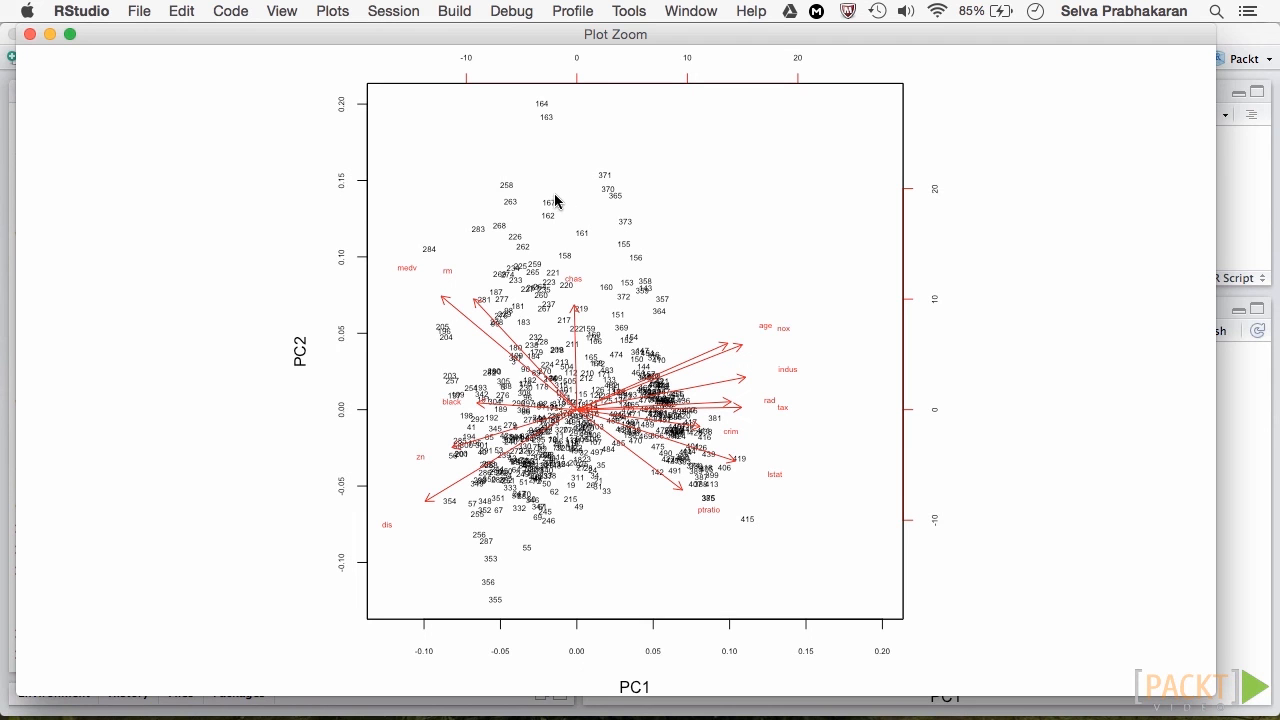